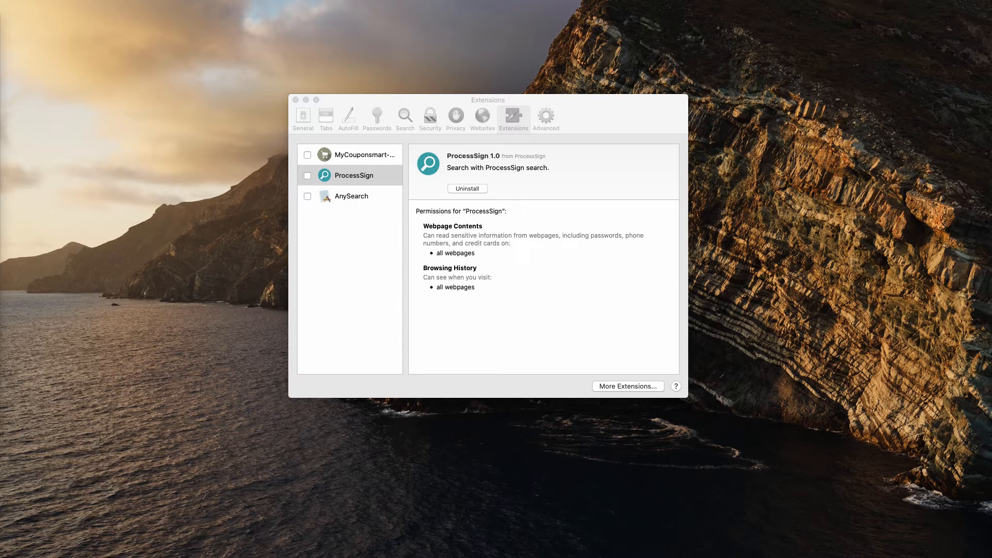
{"action": "mouse_move", "coordinate": [79, 173]}
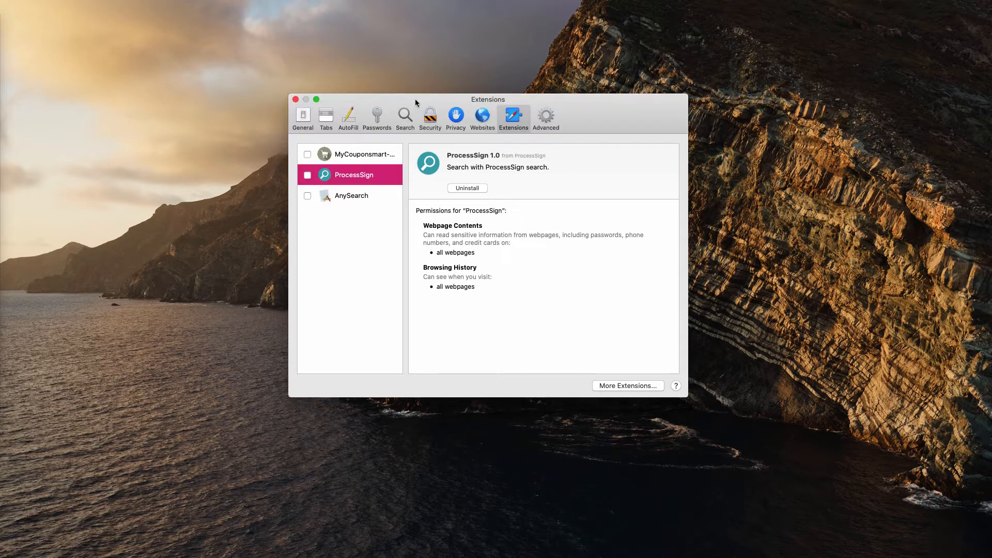
{"action": "mouse_move", "coordinate": [229, 118]}
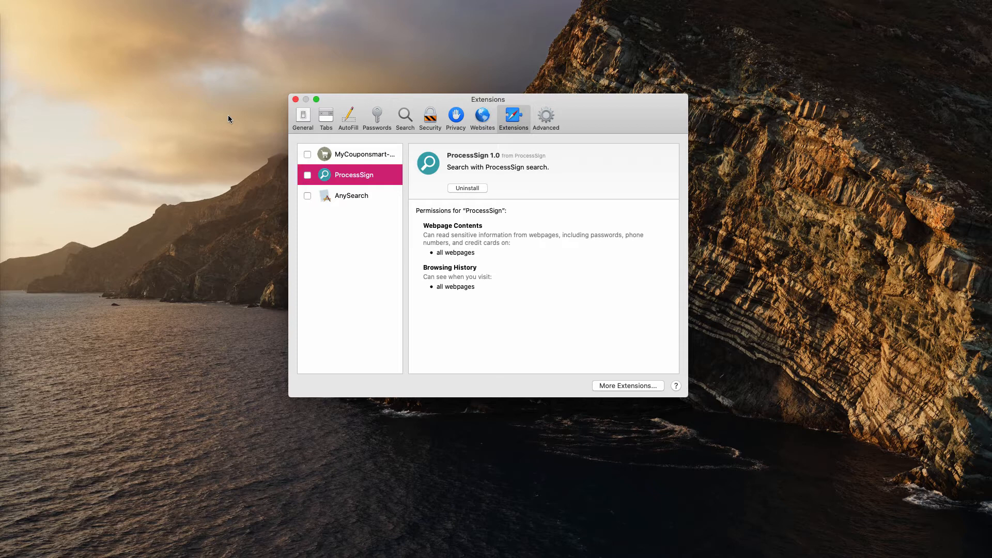
{"action": "mouse_move", "coordinate": [444, 139]}
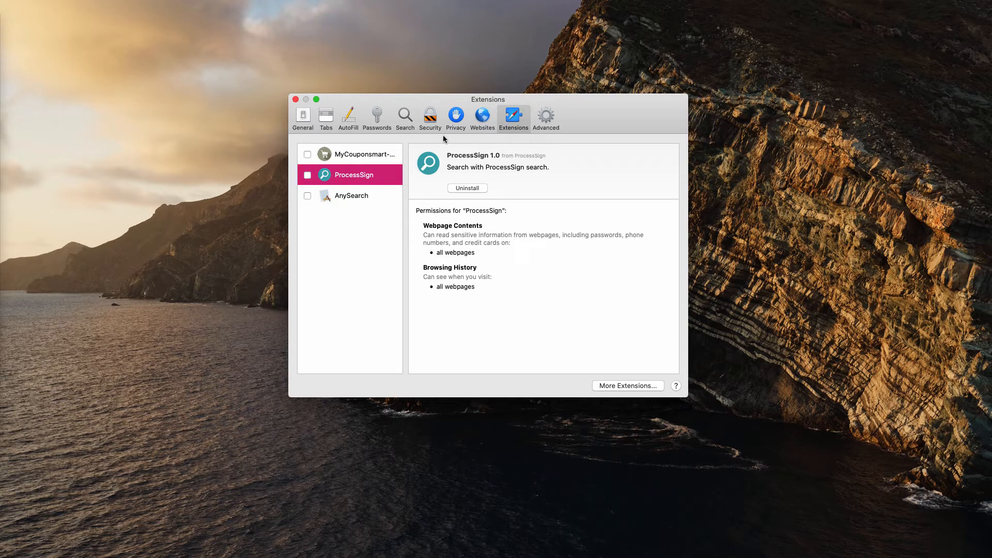
{"action": "mouse_move", "coordinate": [445, 140]}
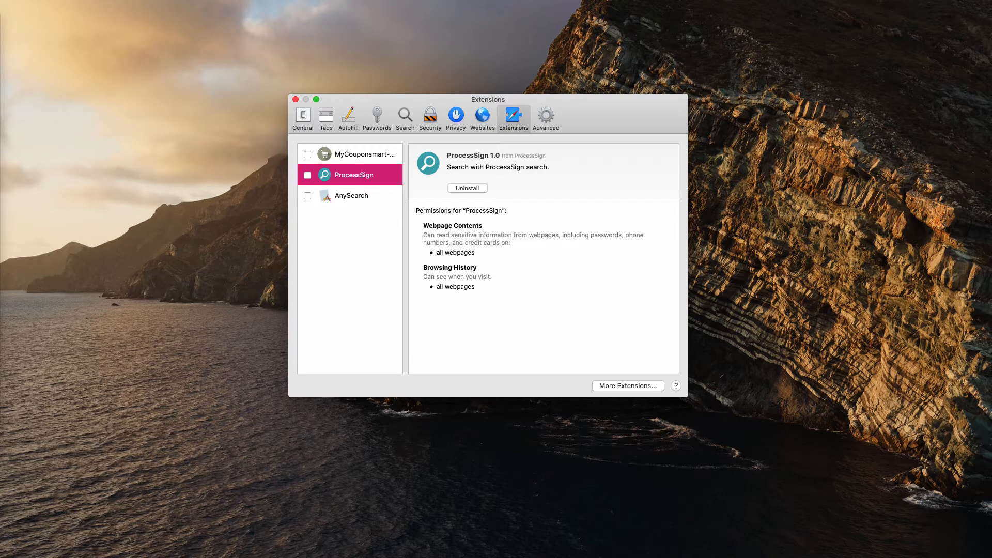
{"action": "mouse_move", "coordinate": [528, 125]}
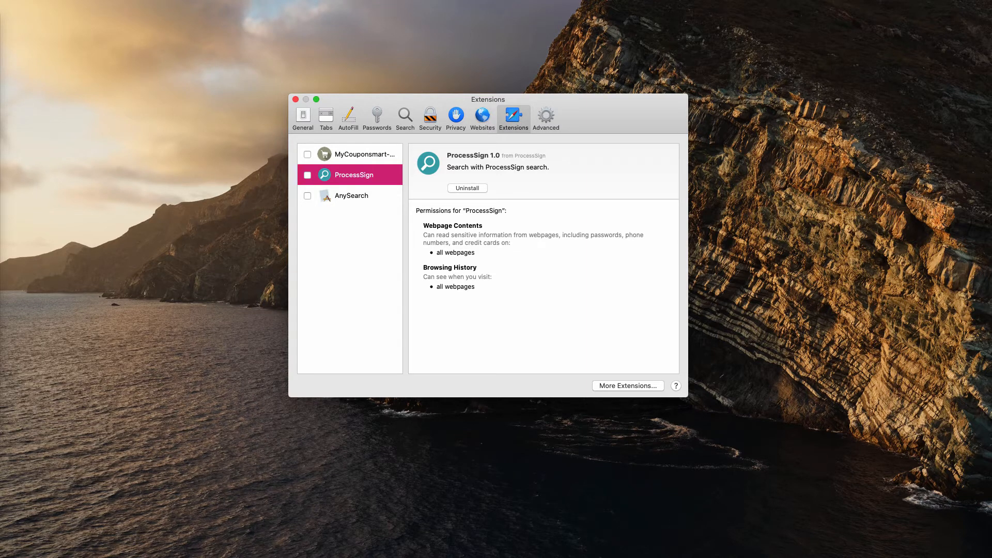
{"action": "mouse_move", "coordinate": [454, 102]}
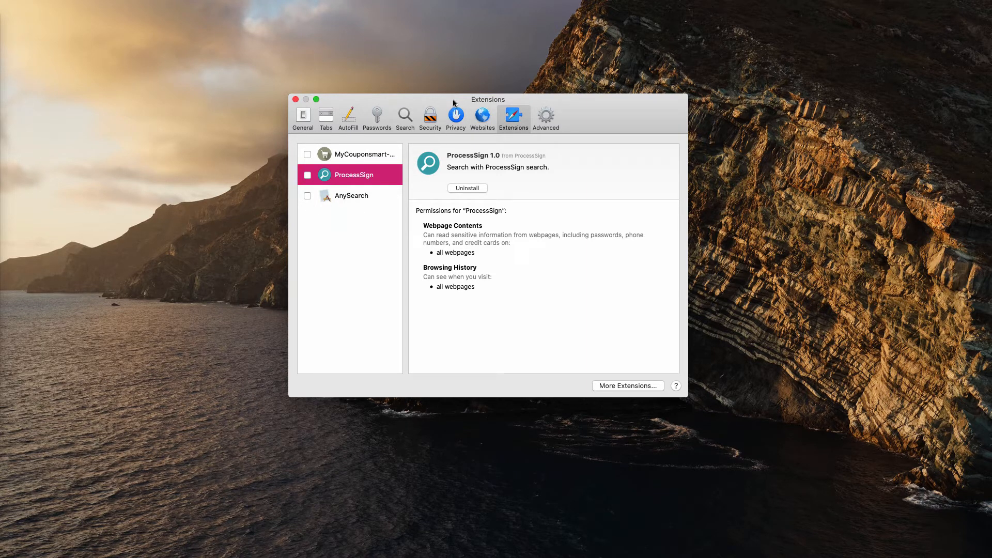
{"action": "mouse_move", "coordinate": [406, 190]}
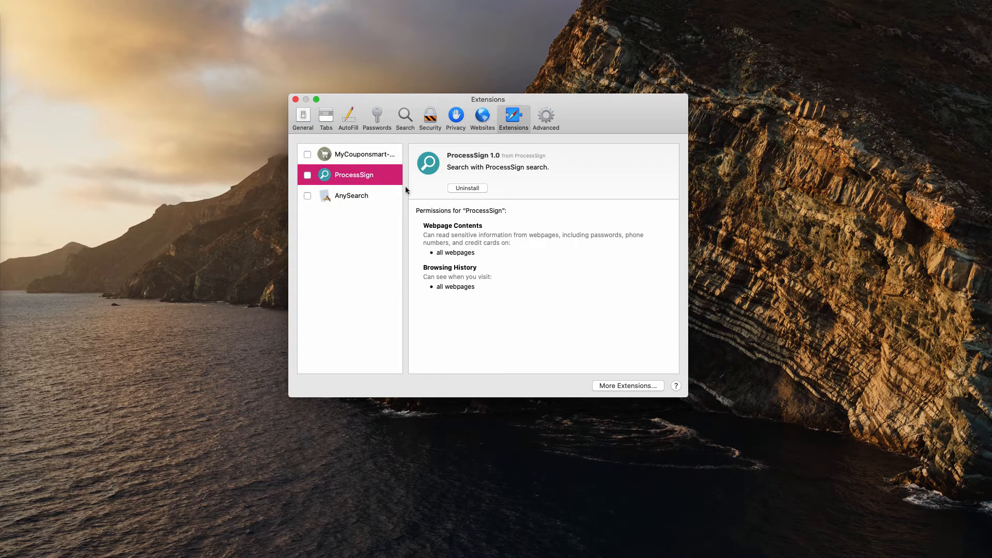
{"action": "mouse_move", "coordinate": [408, 191]}
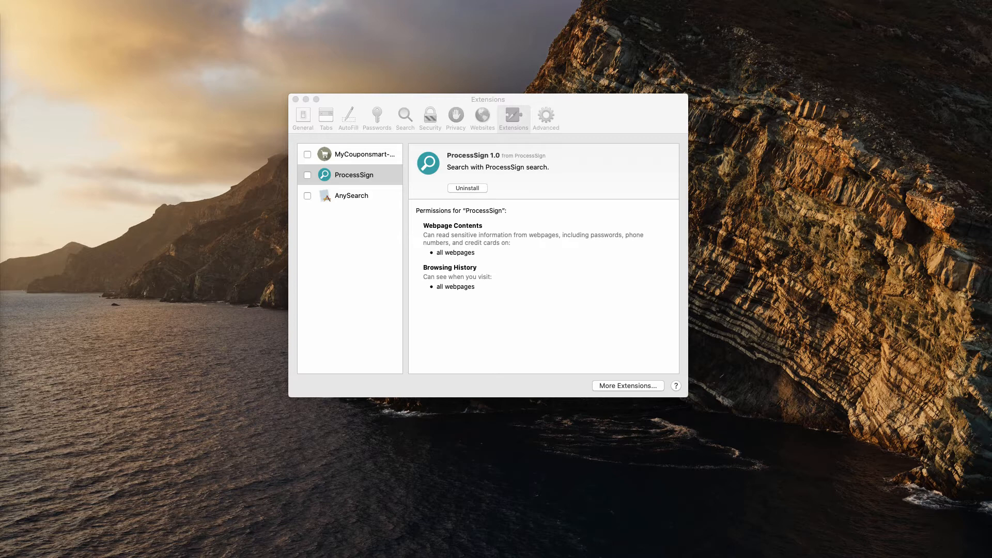
{"action": "mouse_move", "coordinate": [754, 48]}
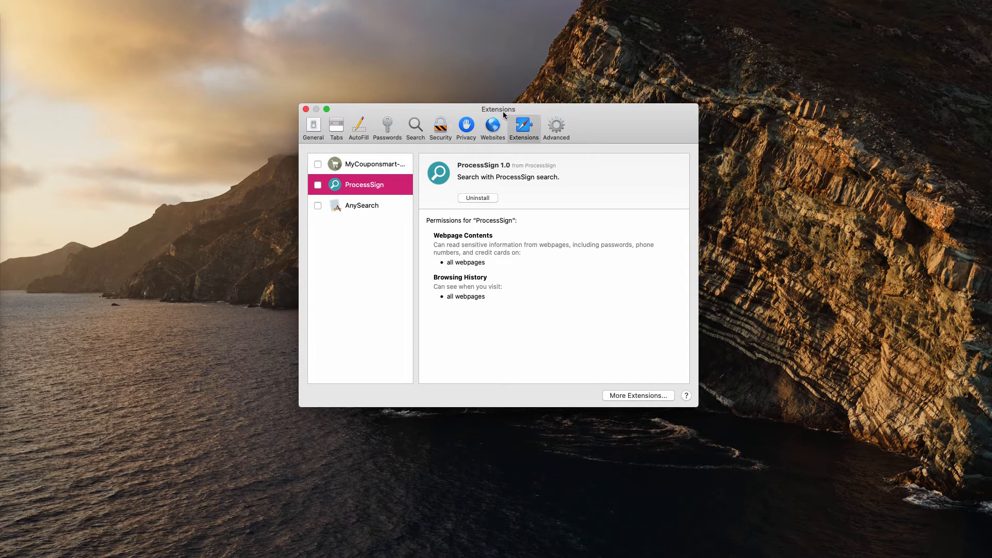
{"action": "mouse_move", "coordinate": [487, 114]}
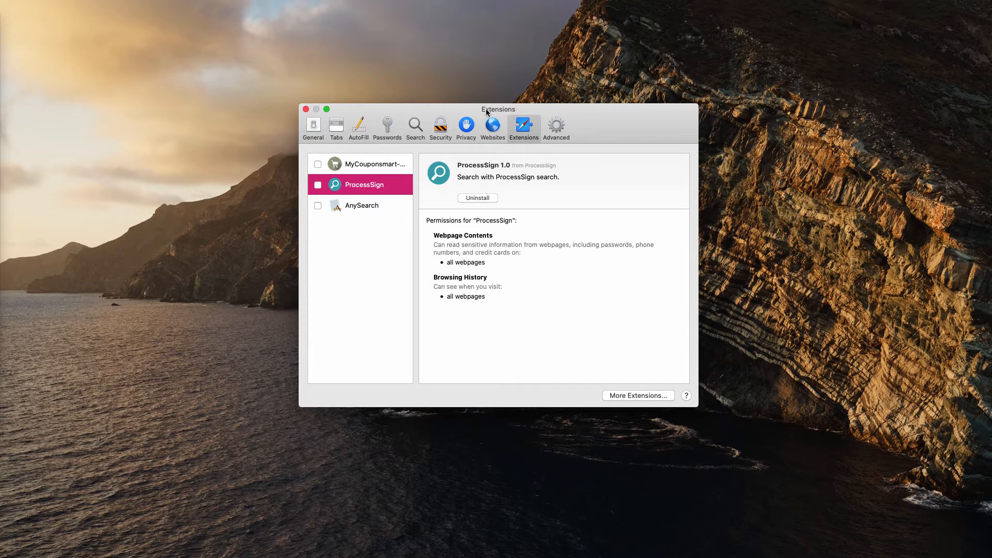
{"action": "mouse_move", "coordinate": [481, 116]}
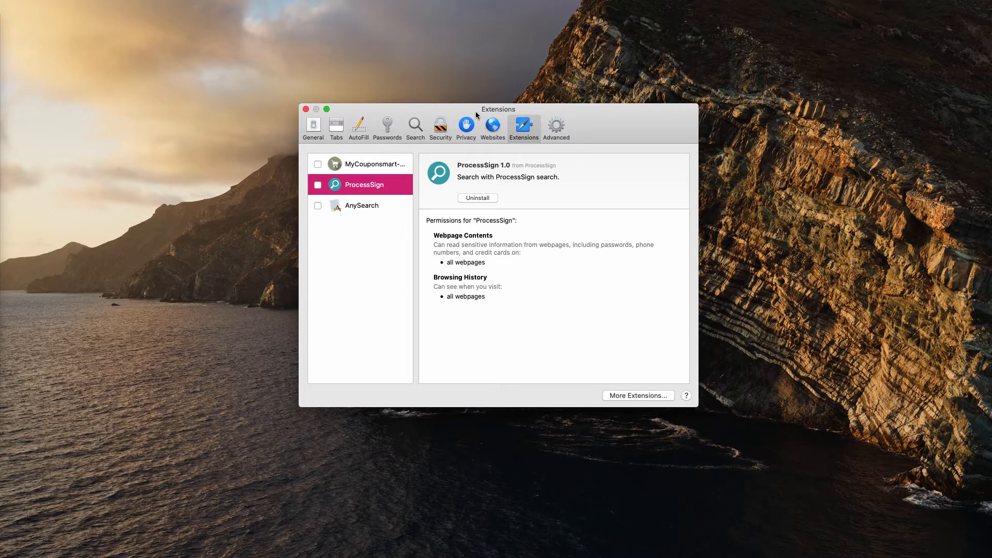
{"action": "mouse_move", "coordinate": [498, 111]}
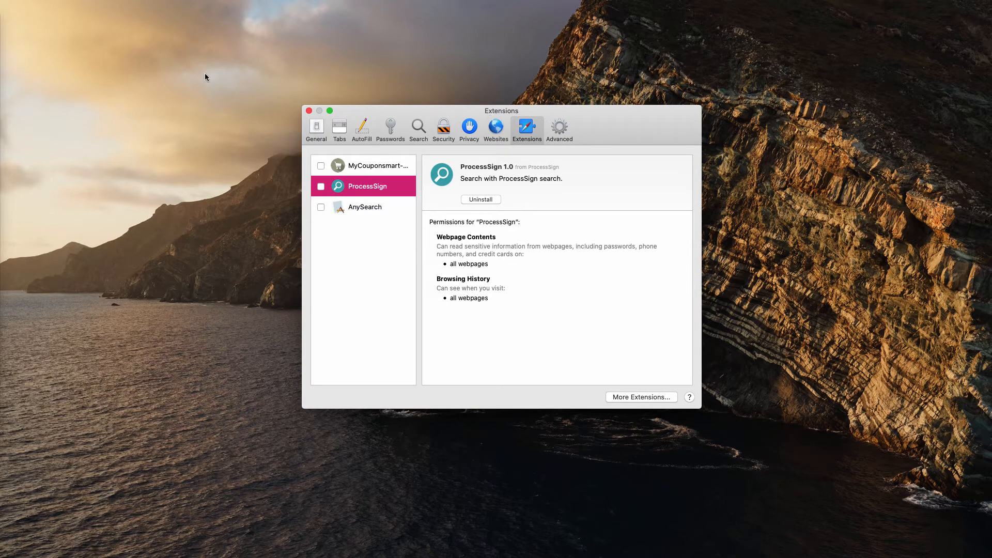
{"action": "mouse_move", "coordinate": [168, 160]}
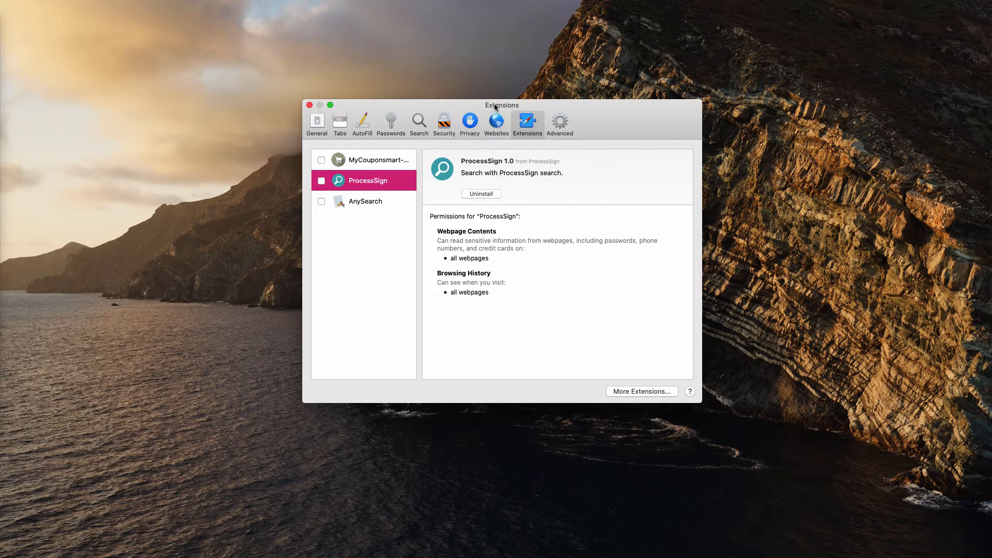
{"action": "mouse_move", "coordinate": [534, 118]}
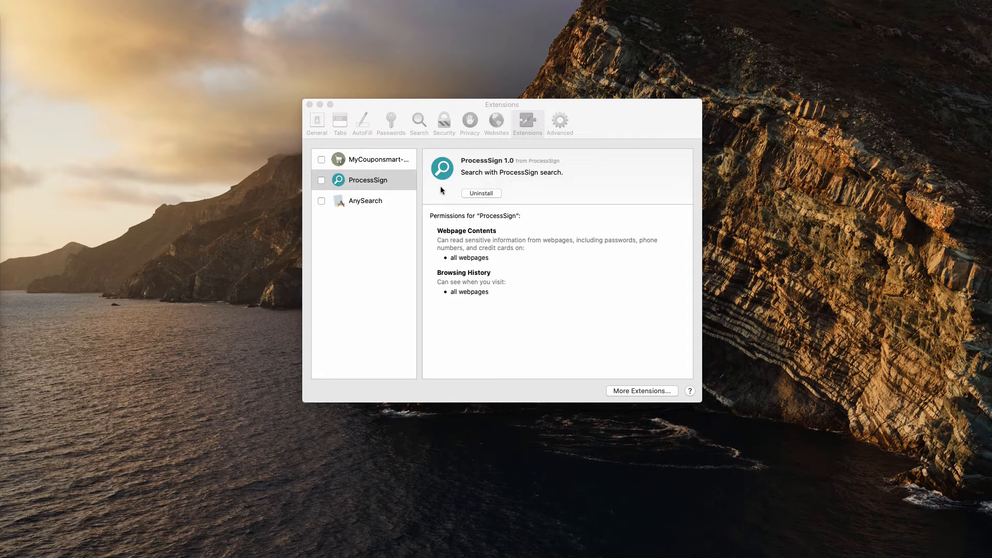
Try to trash ProcessSign.app from Downloads and acknowledge the 'can't be moved while open' alert.
{"action": "left_click", "coordinate": [481, 193]}
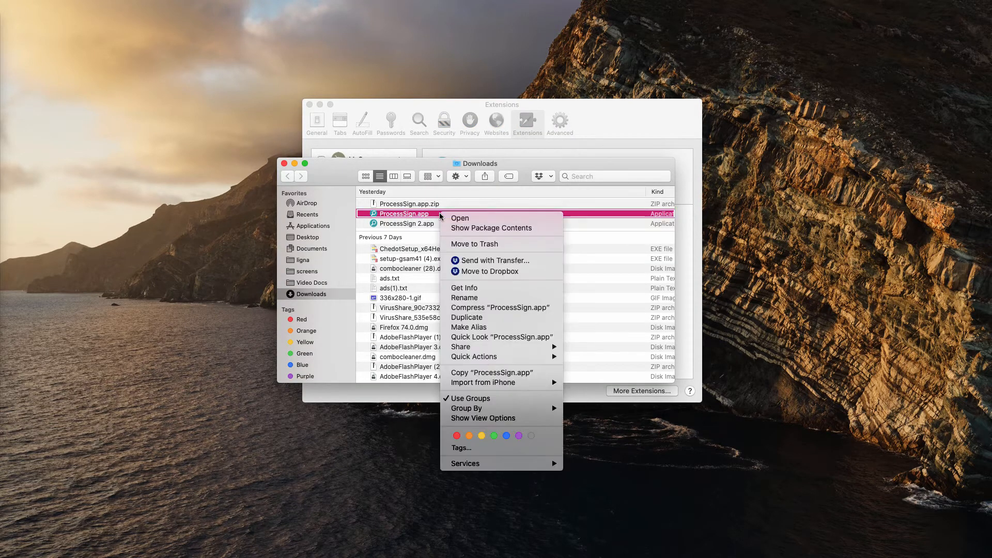
{"action": "left_click", "coordinate": [475, 244]}
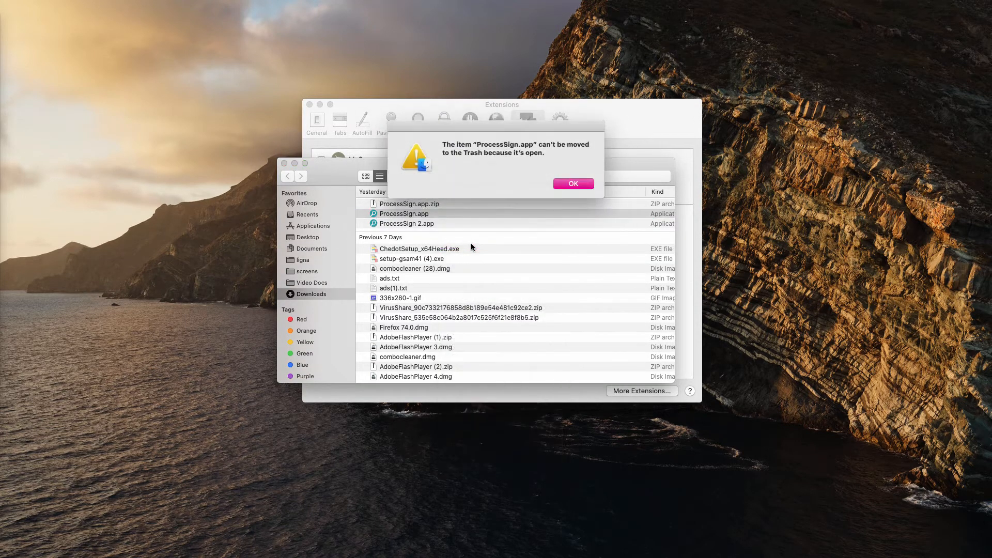
{"action": "left_click", "coordinate": [573, 184]}
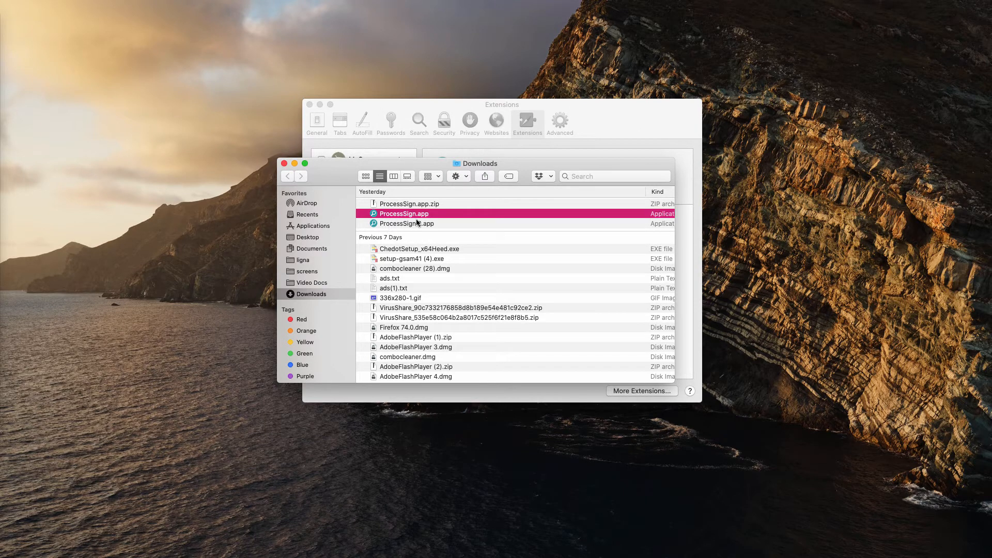
Force quit the unresponsive ProcessSign app via Force Quit Applications and confirm.
{"action": "key", "text": "cmd+option+escape"}
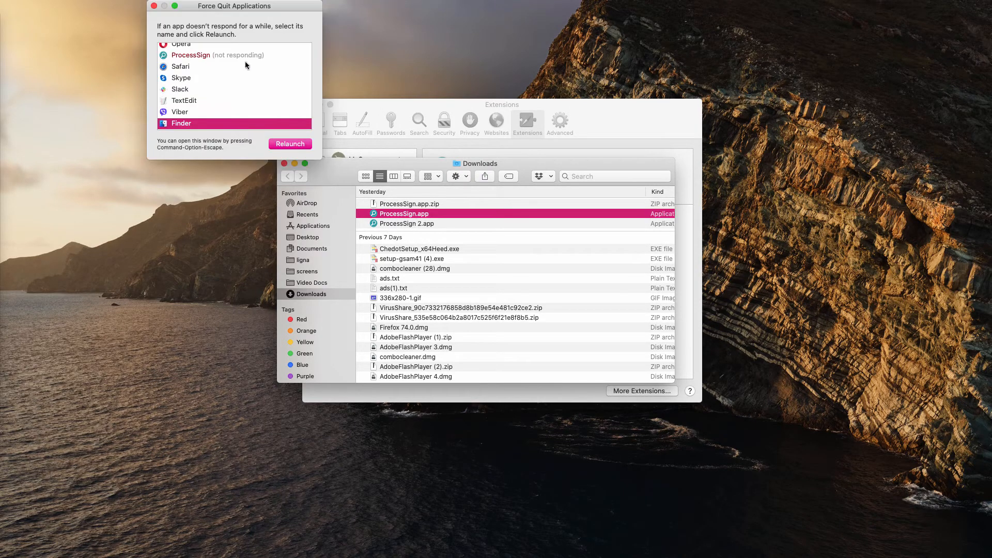
{"action": "mouse_move", "coordinate": [248, 158]}
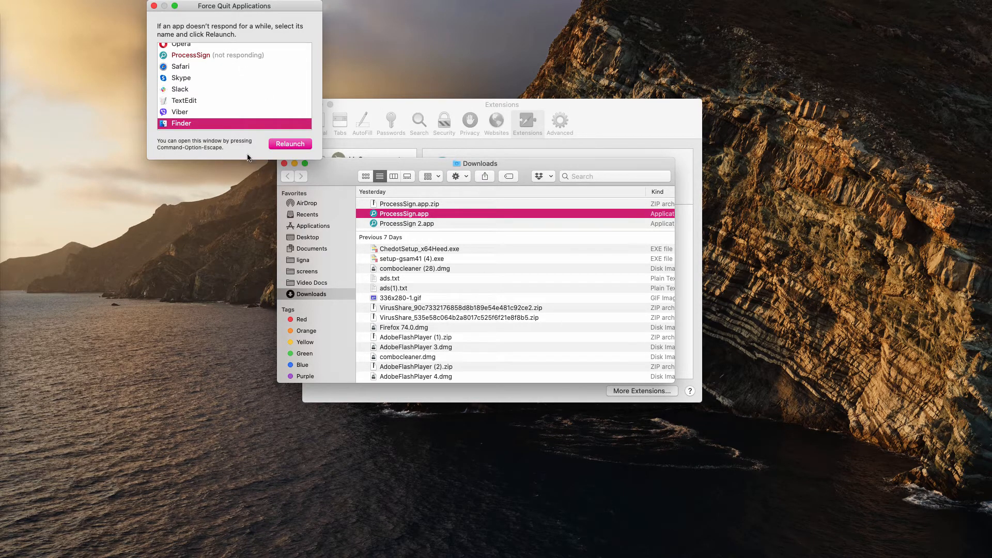
{"action": "left_click", "coordinate": [217, 55]}
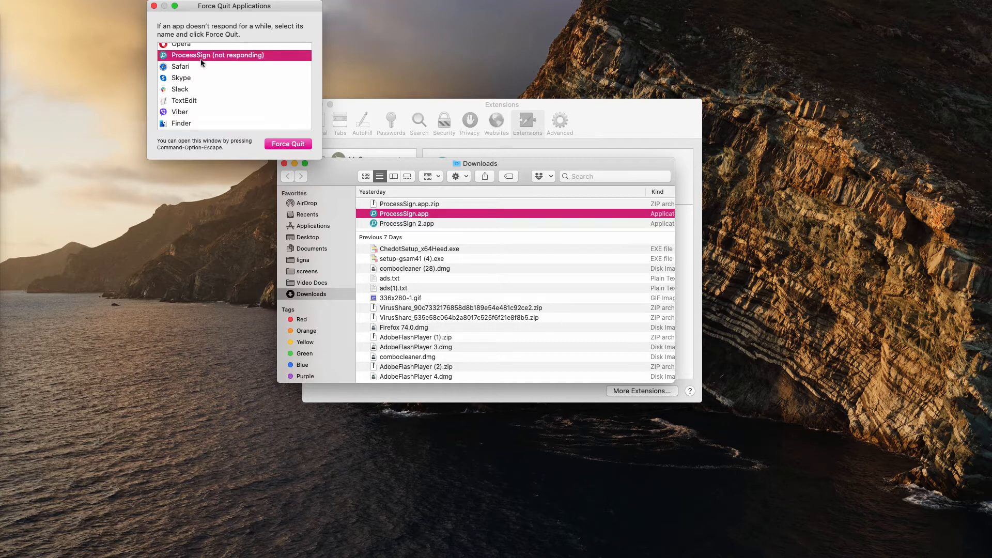
{"action": "mouse_move", "coordinate": [188, 105]}
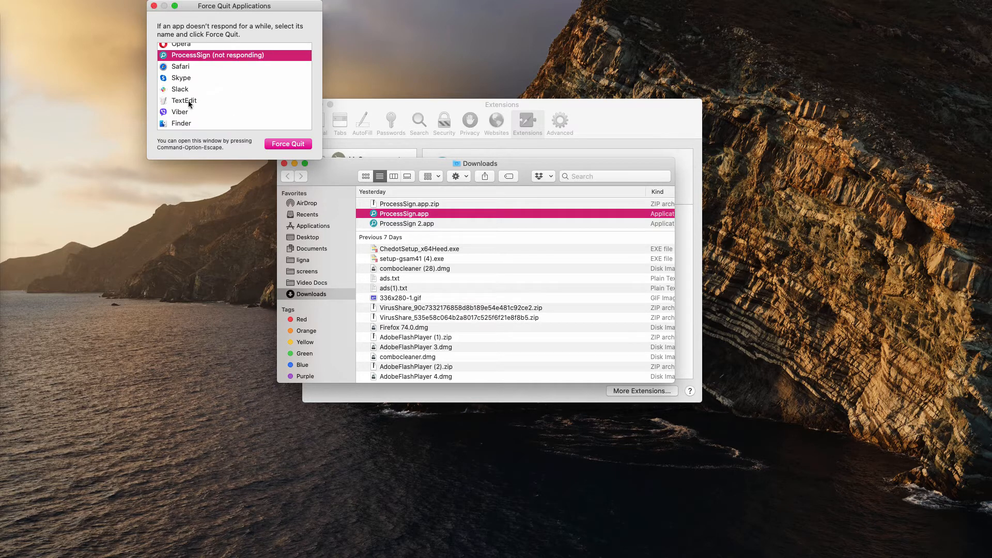
{"action": "mouse_move", "coordinate": [221, 154]}
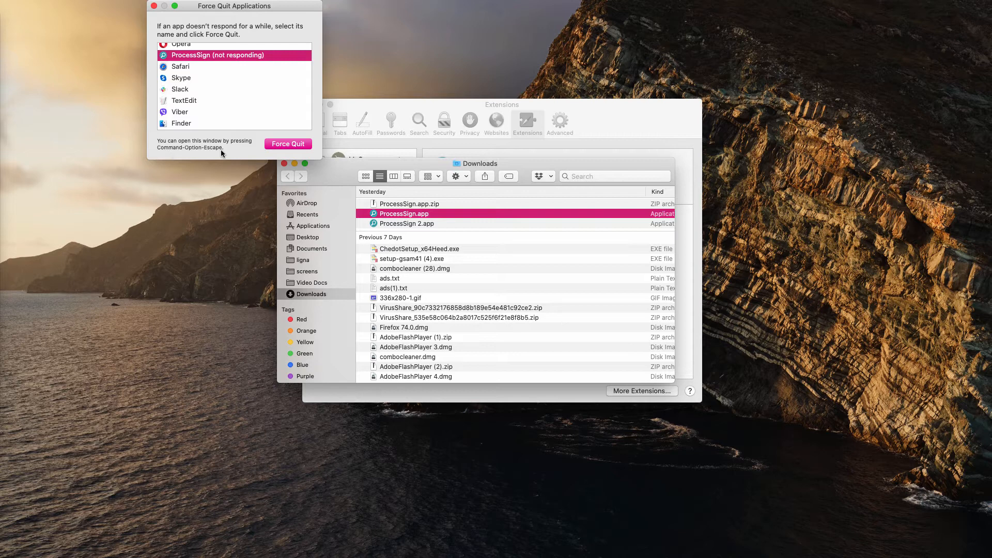
{"action": "left_click_drag", "start_coordinate": [233, 5], "coordinate": [201, 27]}
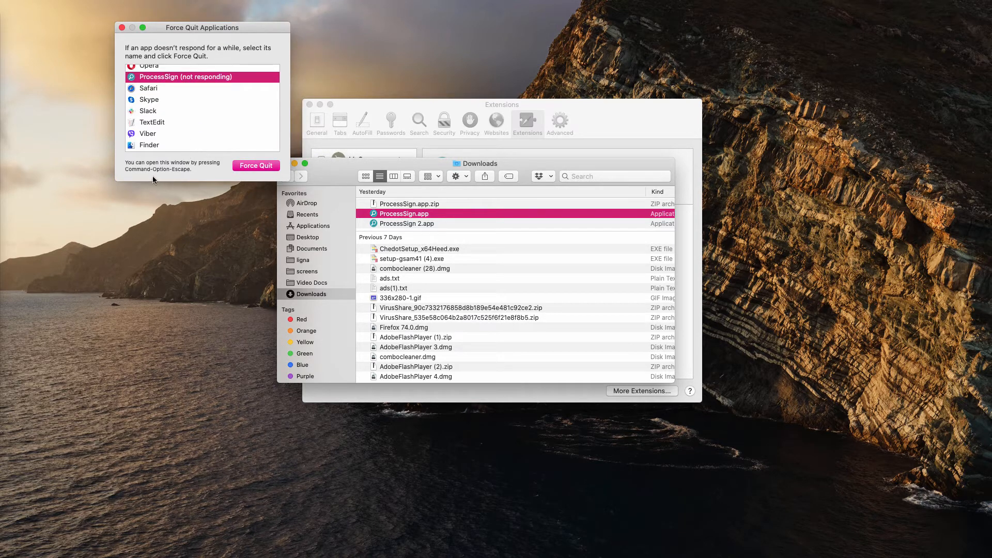
{"action": "mouse_move", "coordinate": [213, 90]}
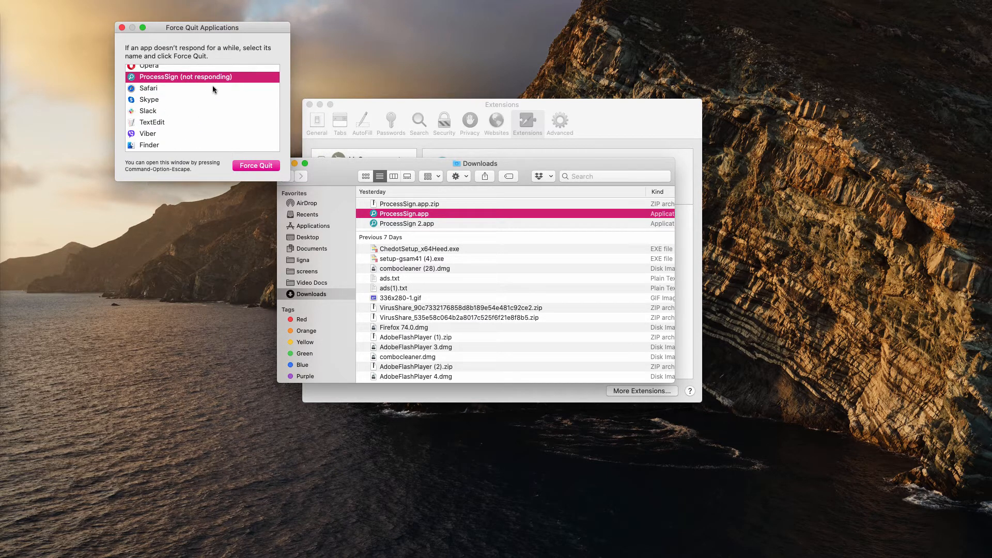
{"action": "left_click", "coordinate": [256, 166]}
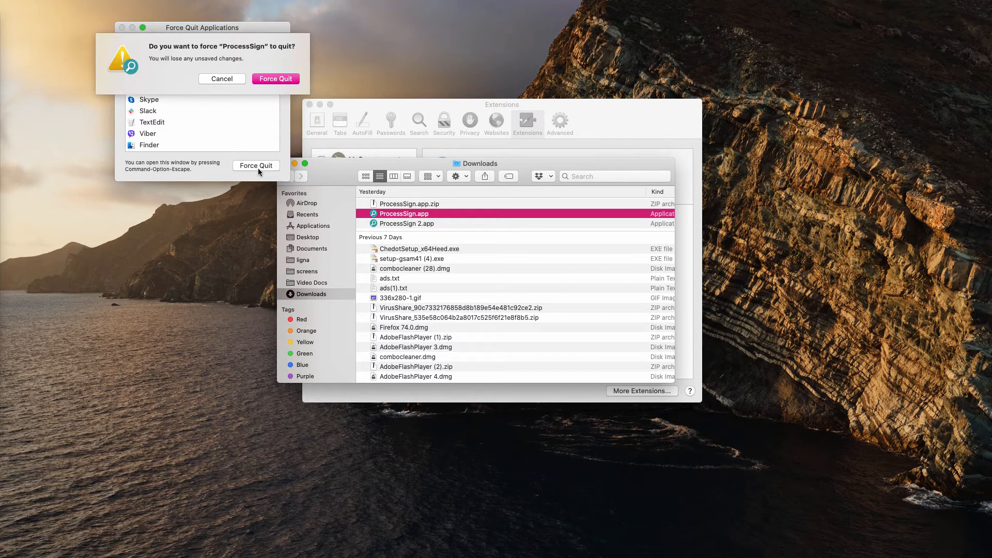
{"action": "left_click", "coordinate": [222, 78]}
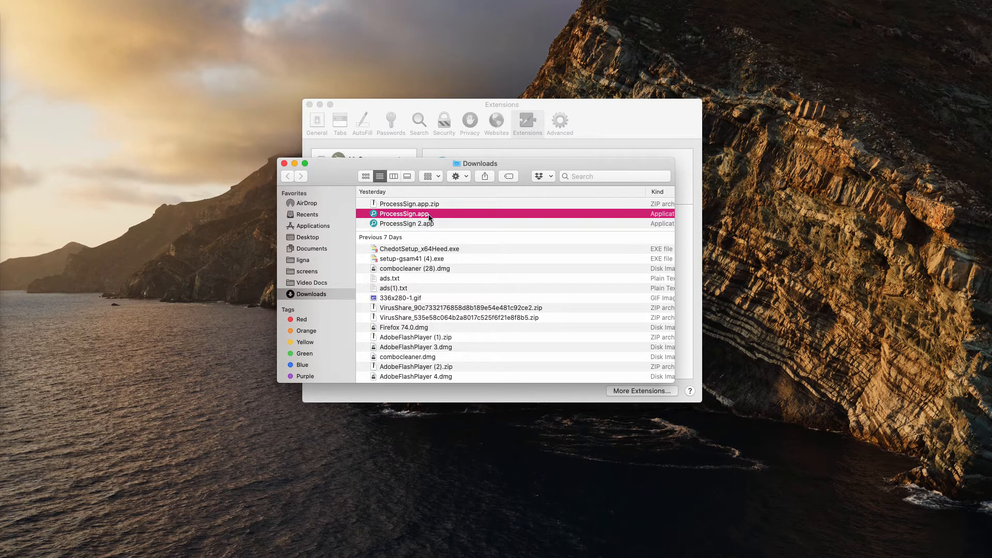
{"action": "mouse_move", "coordinate": [473, 250]}
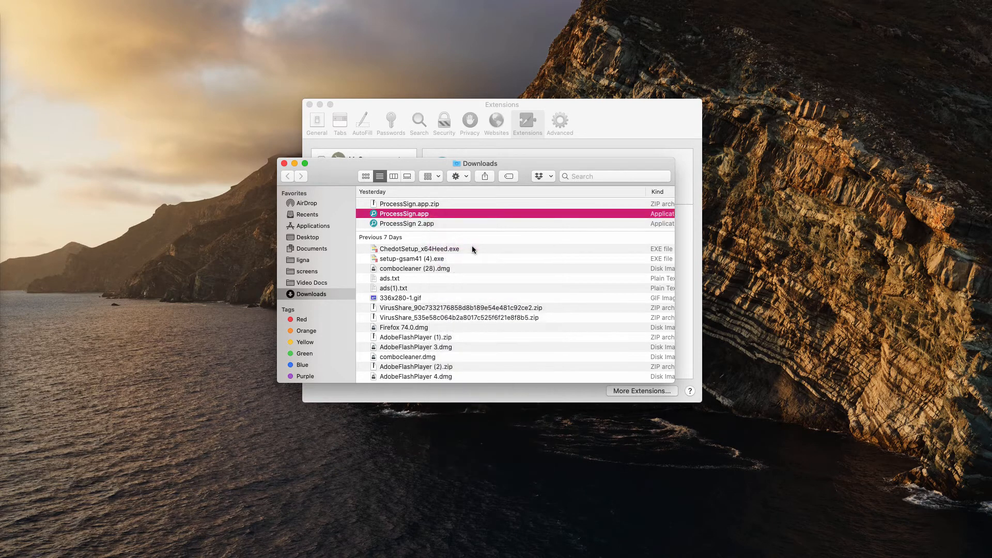
Move ProcessSign.app and ProcessSign 2.app from Downloads to the Trash.
{"action": "right_click", "coordinate": [406, 213]}
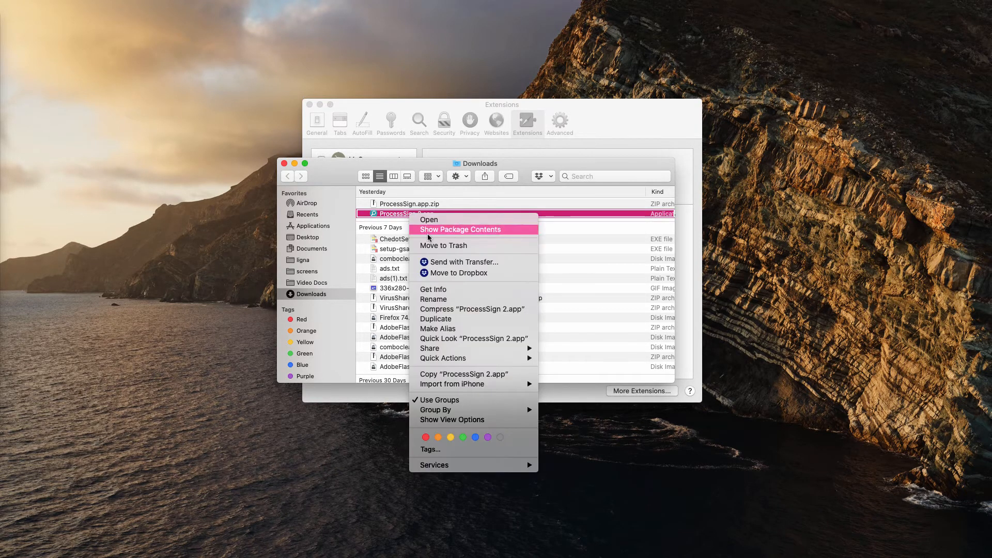
{"action": "right_click", "coordinate": [409, 204]}
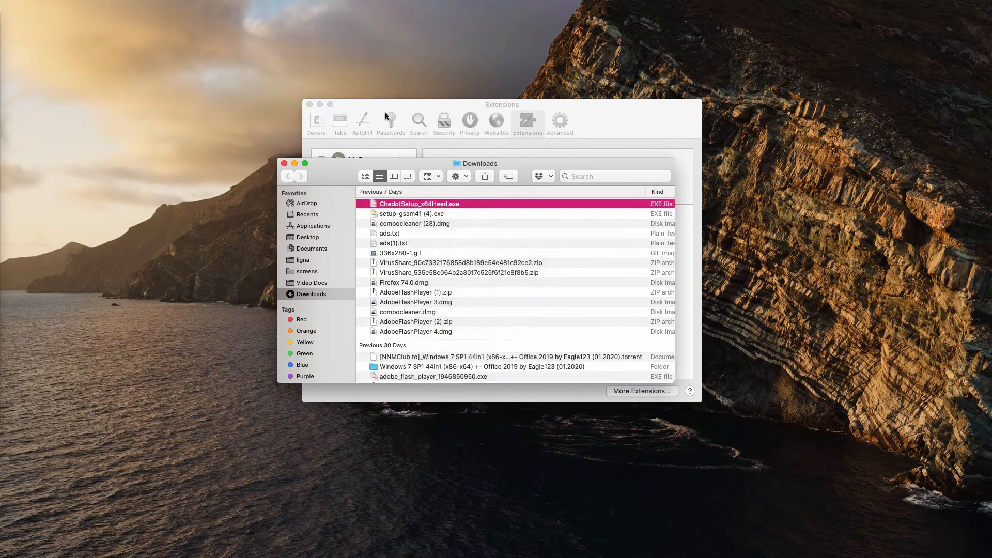
Show Safari's Extensions list, now containing only MyCouponsmart and AnySearch.
{"action": "left_click", "coordinate": [391, 123]}
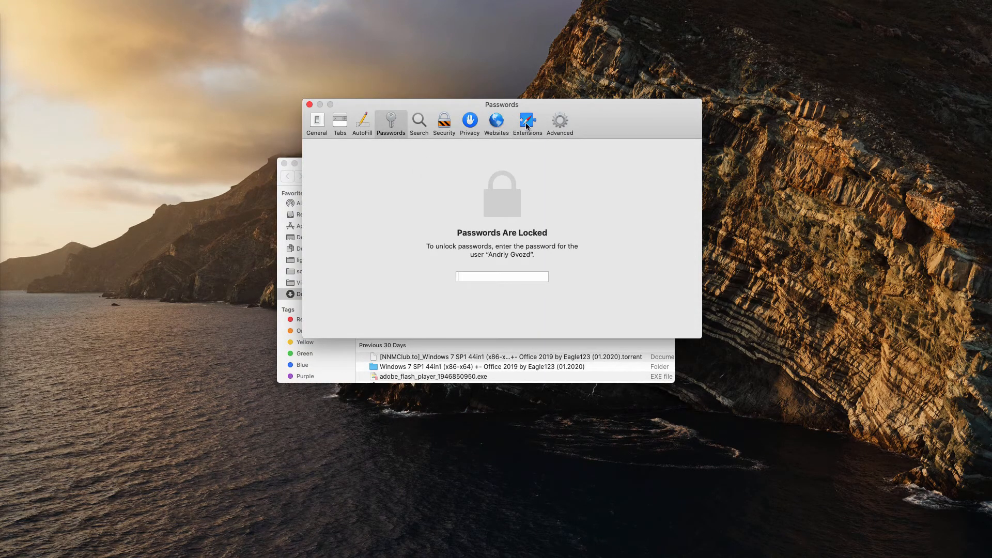
{"action": "left_click", "coordinate": [528, 122]}
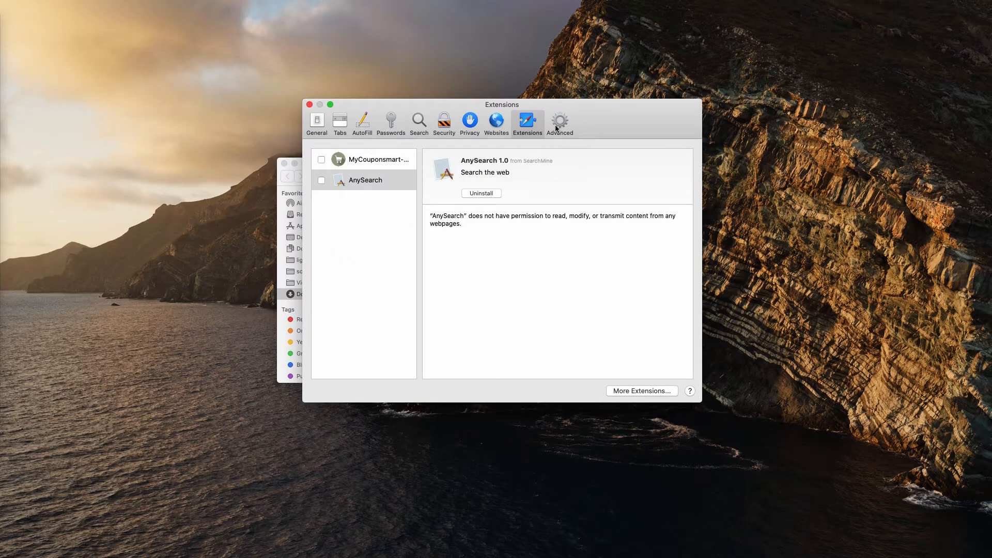
{"action": "mouse_move", "coordinate": [525, 141]}
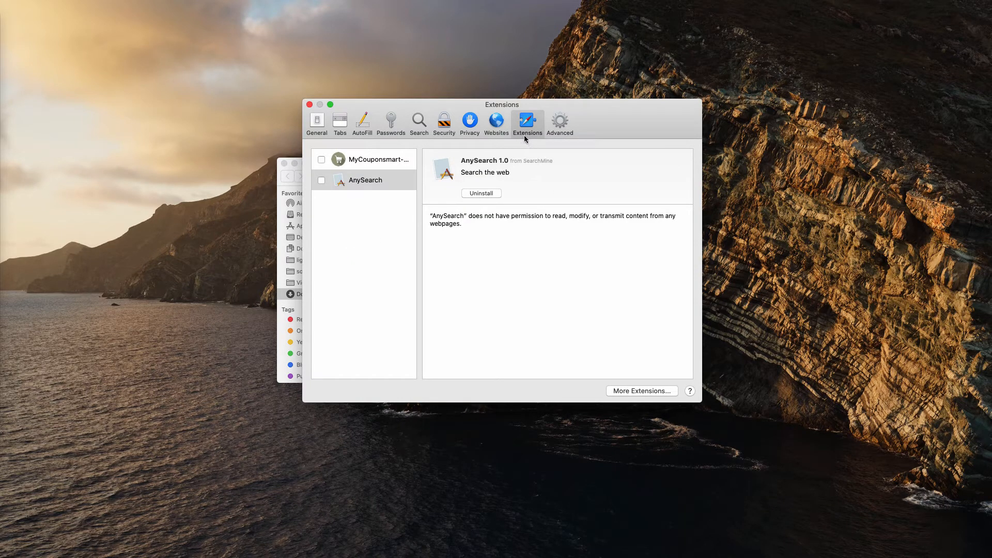
{"action": "mouse_move", "coordinate": [384, 159]}
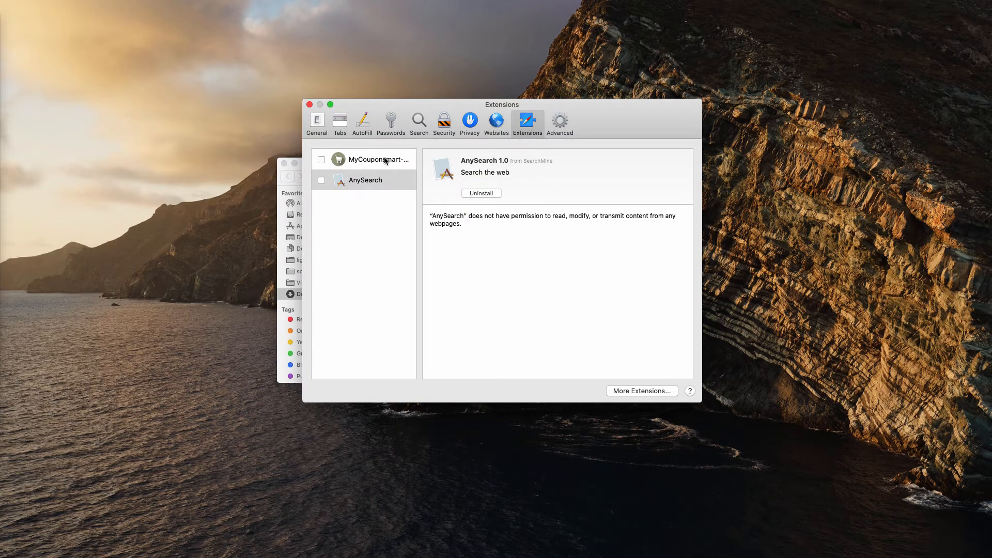
{"action": "mouse_move", "coordinate": [258, 210]}
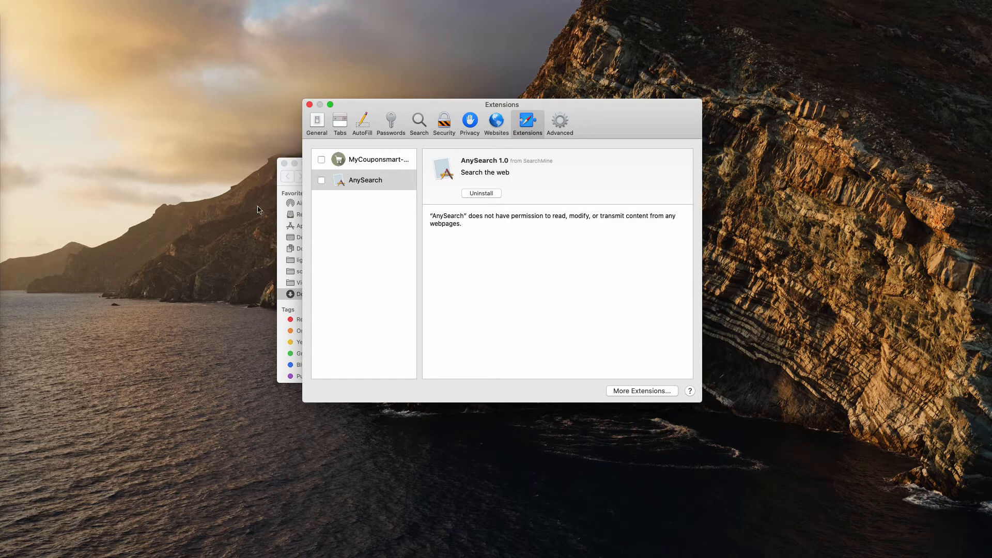
{"action": "mouse_move", "coordinate": [310, 104]}
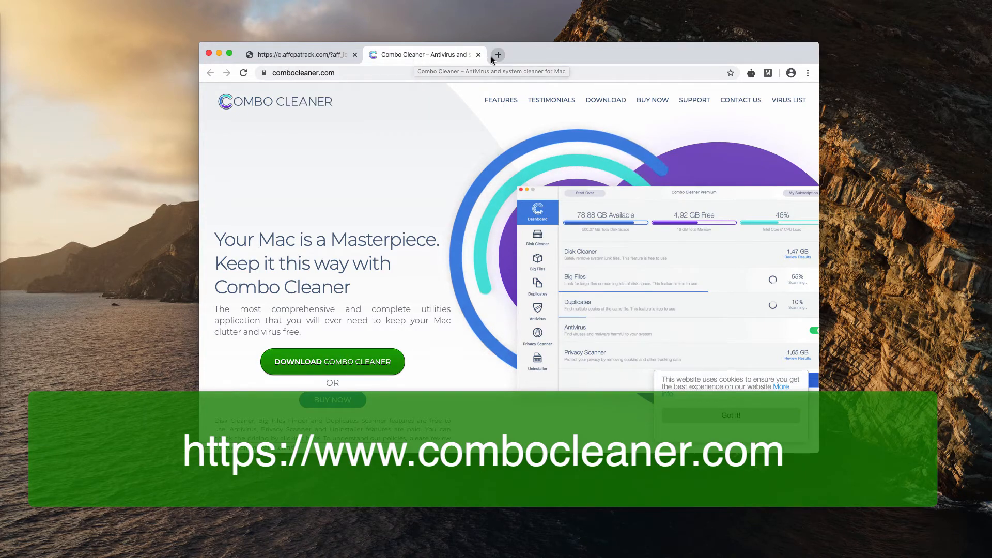
Switch to the blank affiliate redirect tab that opened alongside combocleaner.com.
{"action": "left_click", "coordinate": [301, 55]}
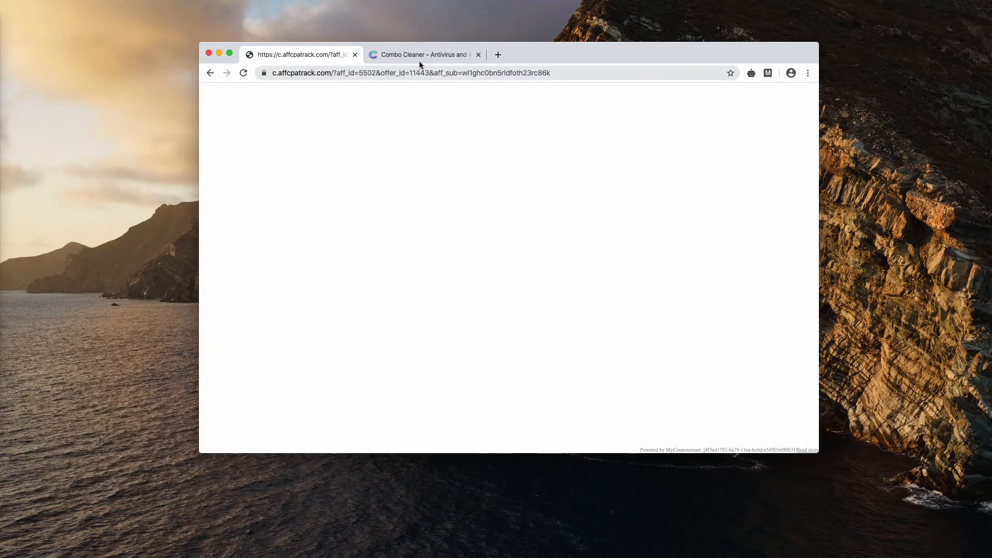
{"action": "mouse_move", "coordinate": [423, 55]}
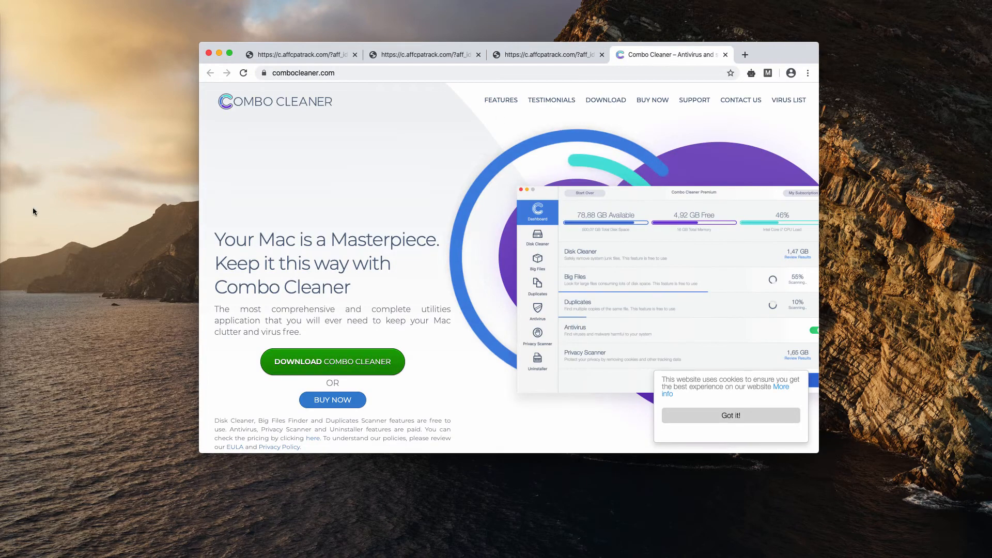
{"action": "mouse_move", "coordinate": [337, 107]}
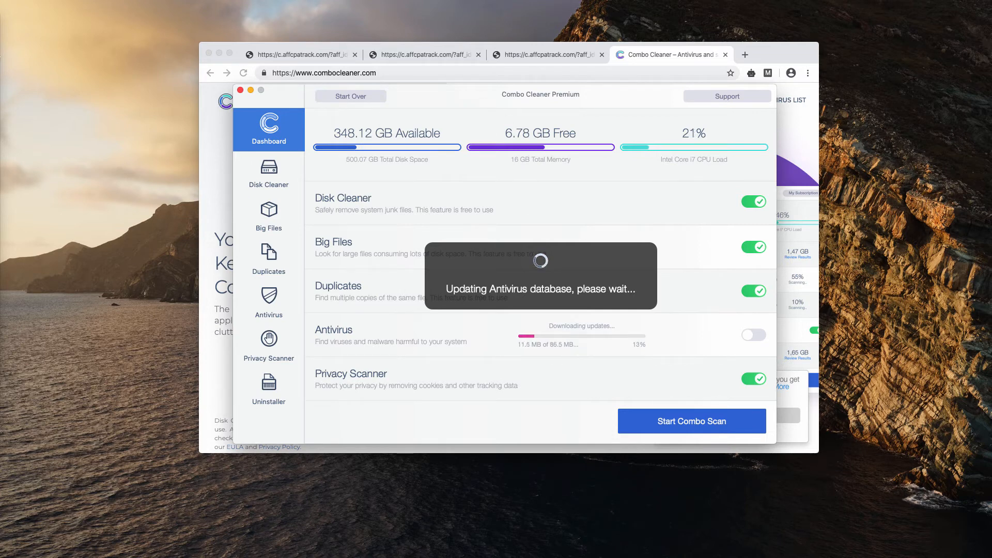
{"action": "mouse_move", "coordinate": [81, 69]}
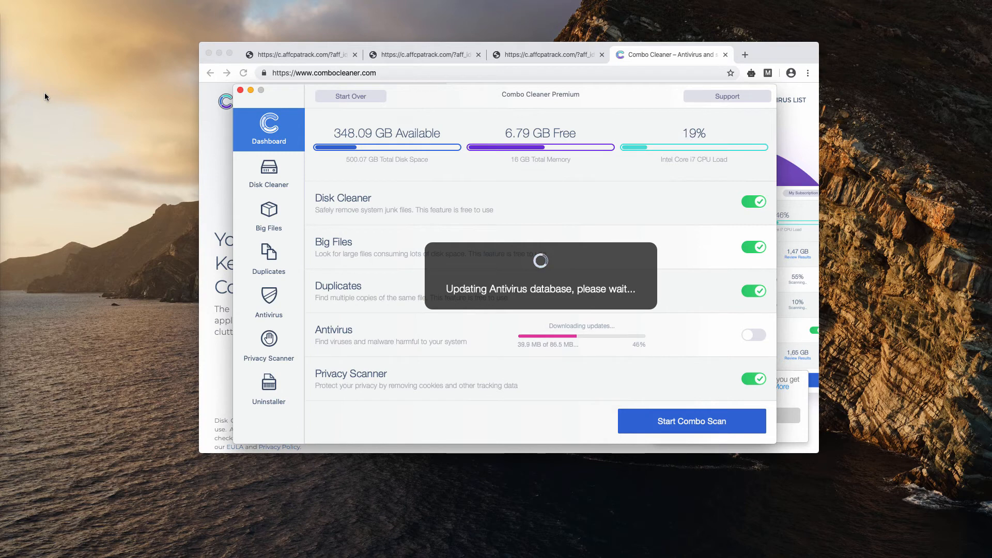
{"action": "mouse_move", "coordinate": [394, 443]}
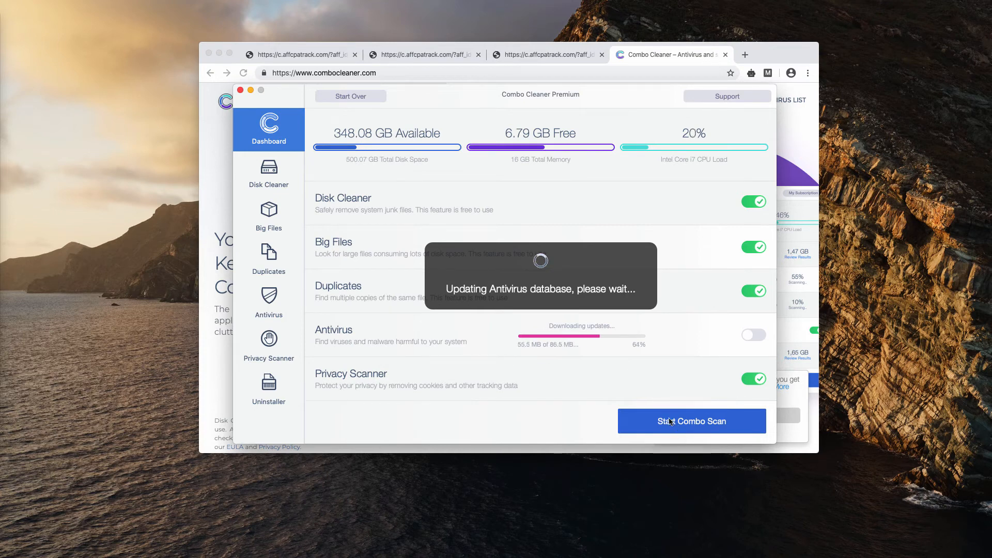
{"action": "mouse_move", "coordinate": [401, 241]}
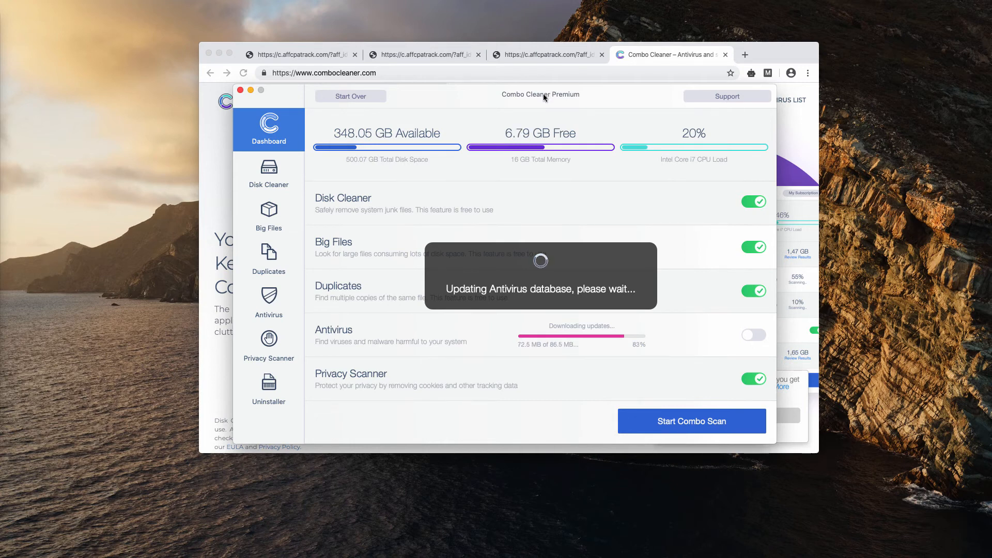
{"action": "mouse_move", "coordinate": [330, 212]}
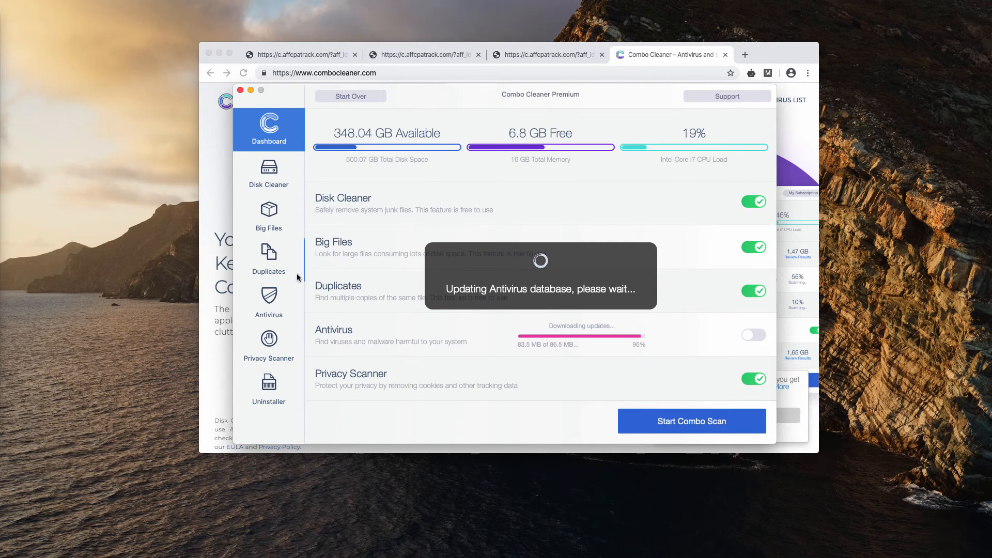
{"action": "mouse_move", "coordinate": [280, 316]}
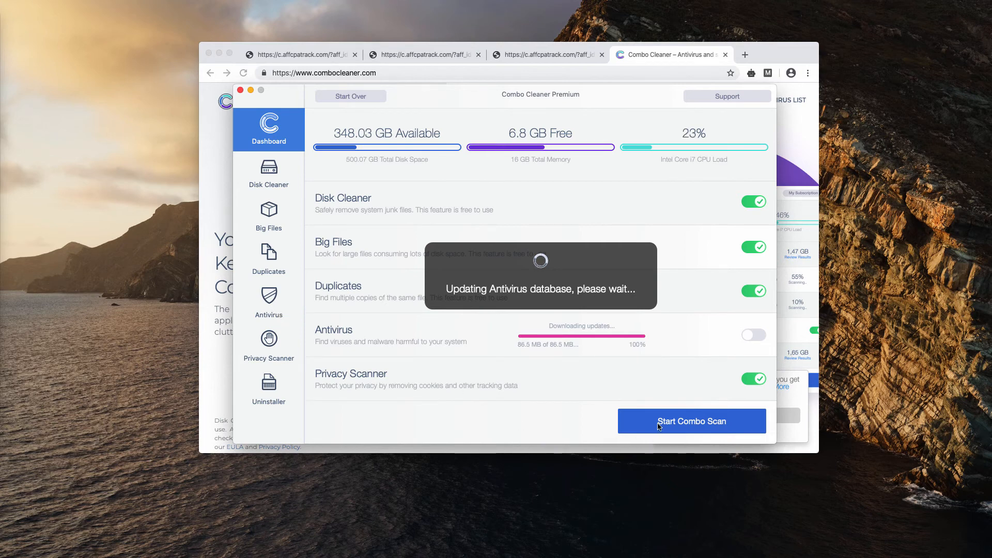
{"action": "mouse_move", "coordinate": [695, 422]}
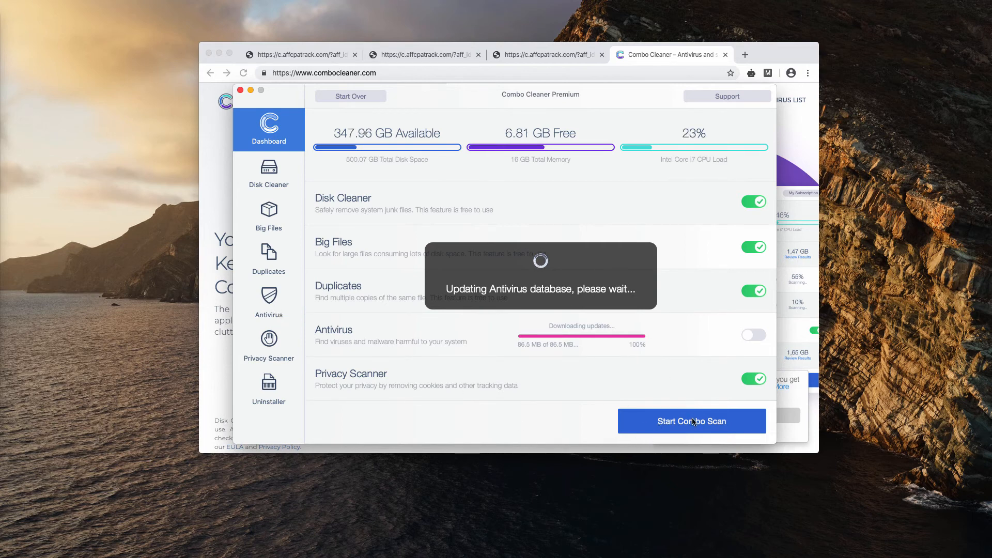
Start the Combo Scan once the antivirus database update reaches 100%.
{"action": "left_click", "coordinate": [692, 421]}
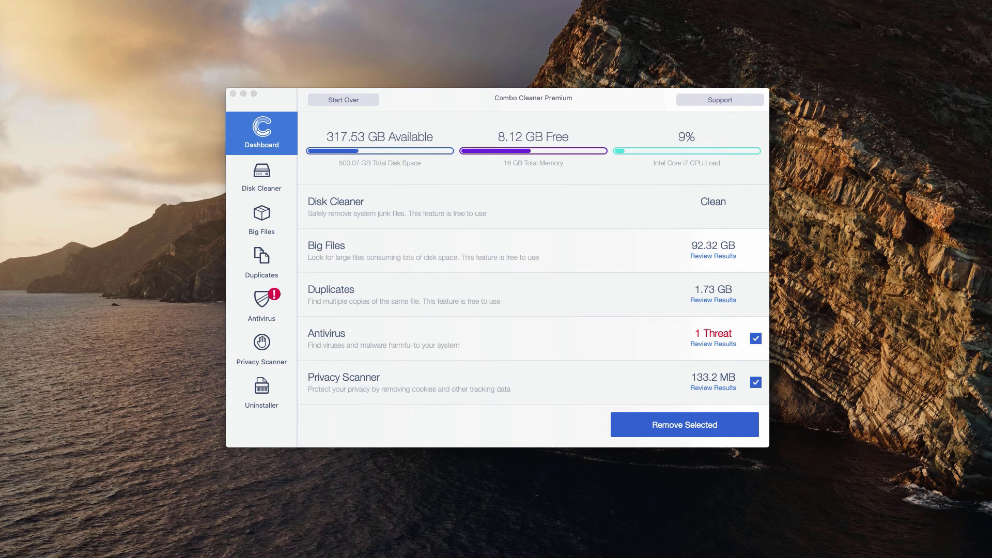
{"action": "mouse_move", "coordinate": [723, 355]}
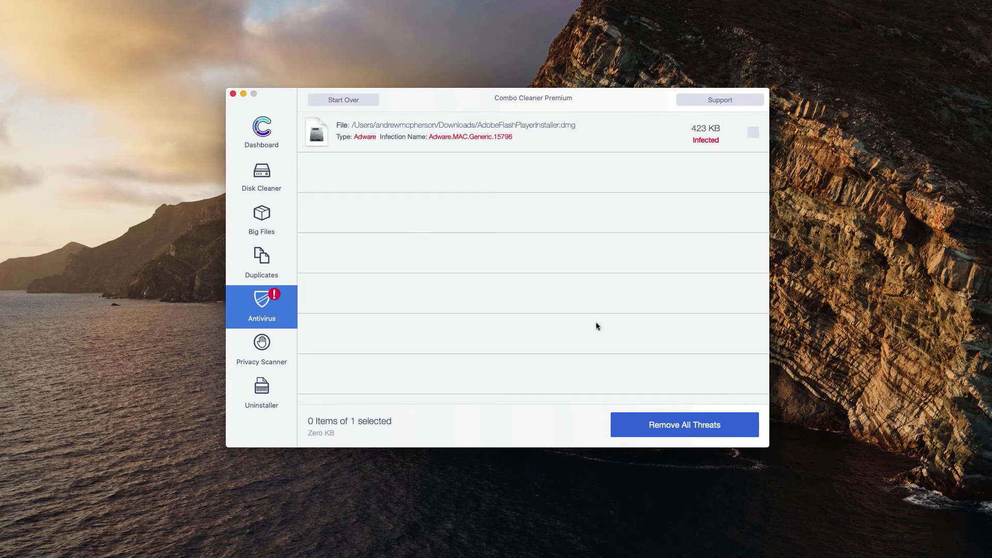
{"action": "mouse_move", "coordinate": [401, 135]}
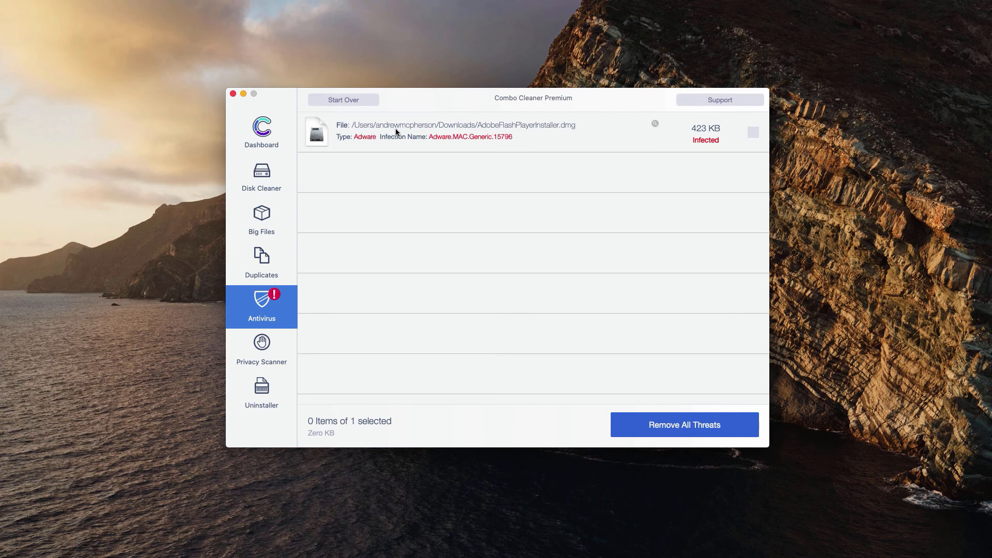
{"action": "mouse_move", "coordinate": [454, 132]}
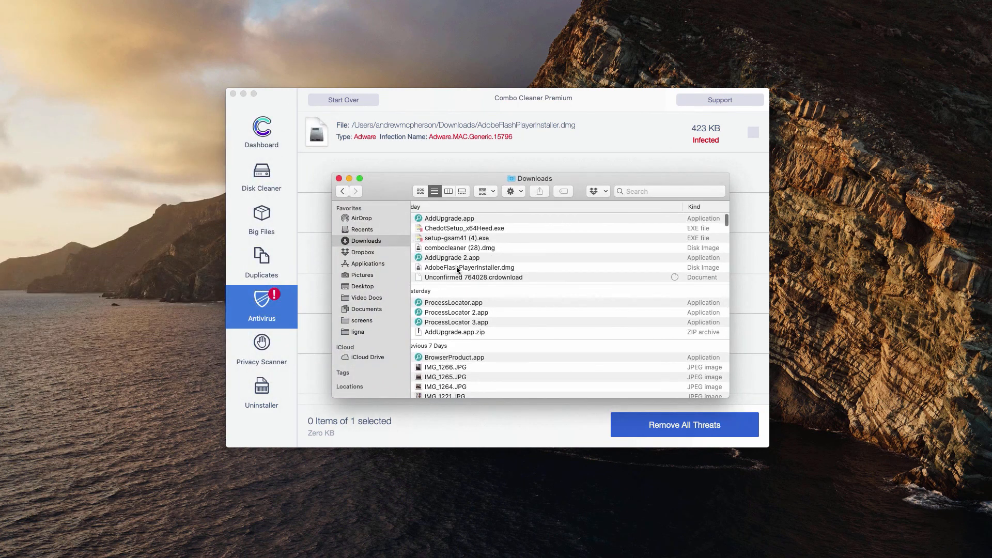
Locate the flagged AdobeFlashPlayerInstaller.dmg in Finder's Downloads, then close the folder.
{"action": "left_click", "coordinate": [470, 267]}
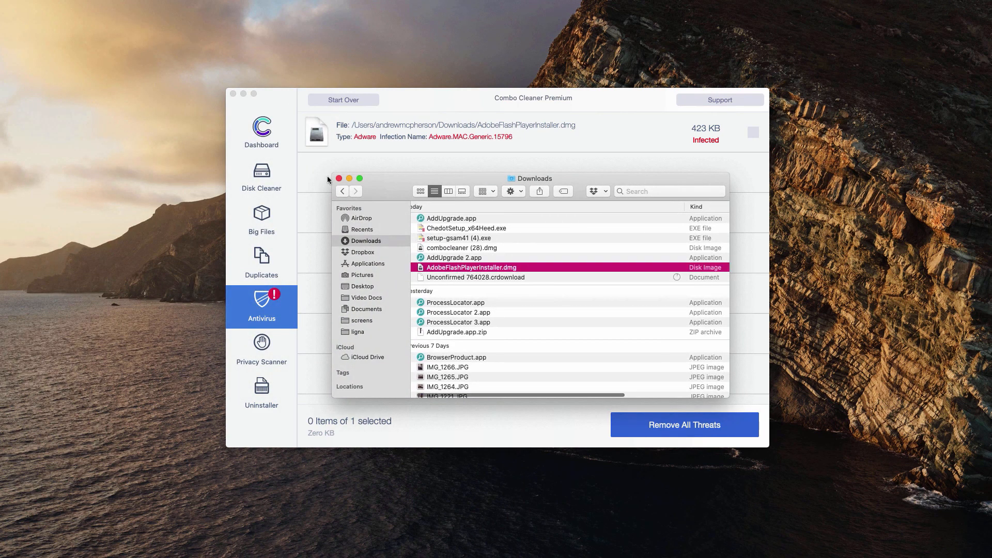
{"action": "left_click", "coordinate": [338, 179]}
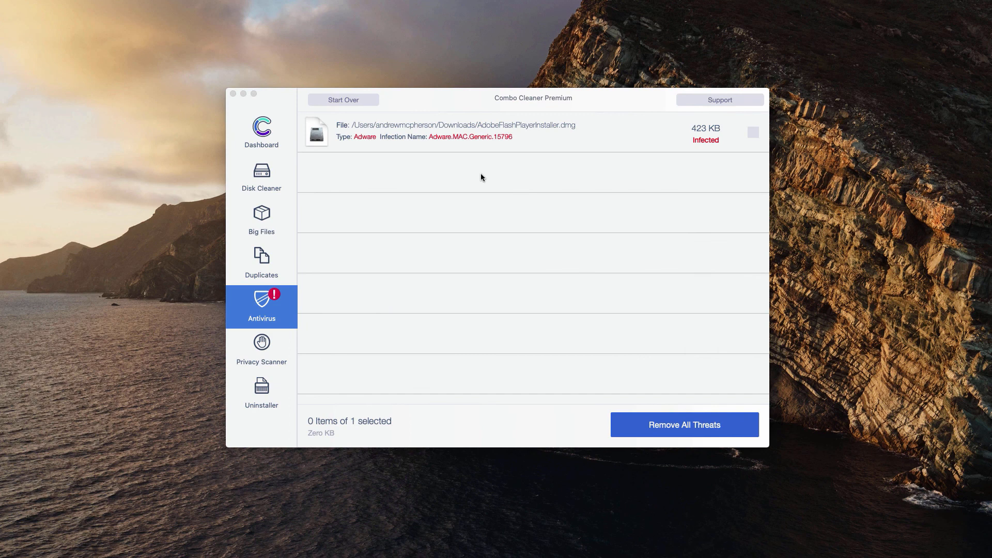
{"action": "mouse_move", "coordinate": [584, 109]}
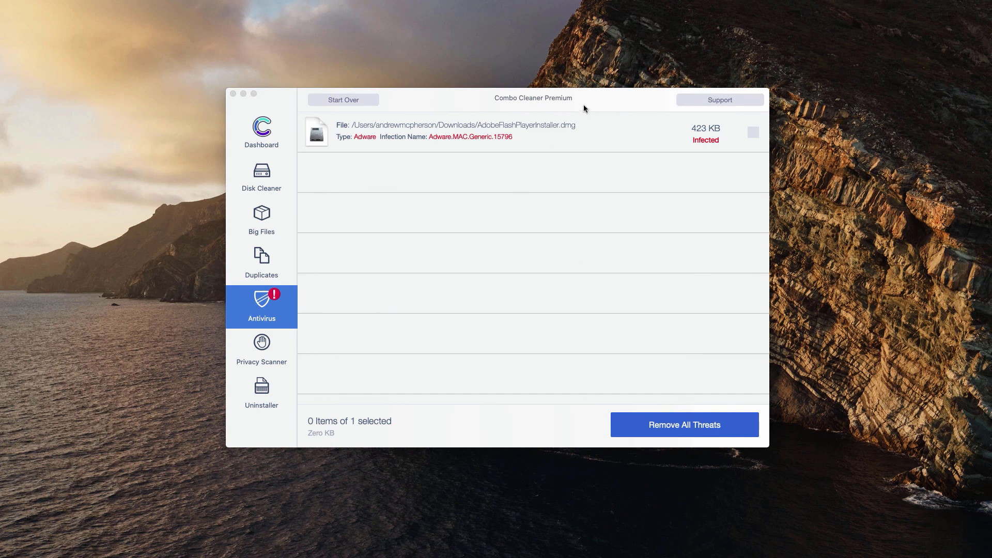
{"action": "mouse_move", "coordinate": [584, 109]}
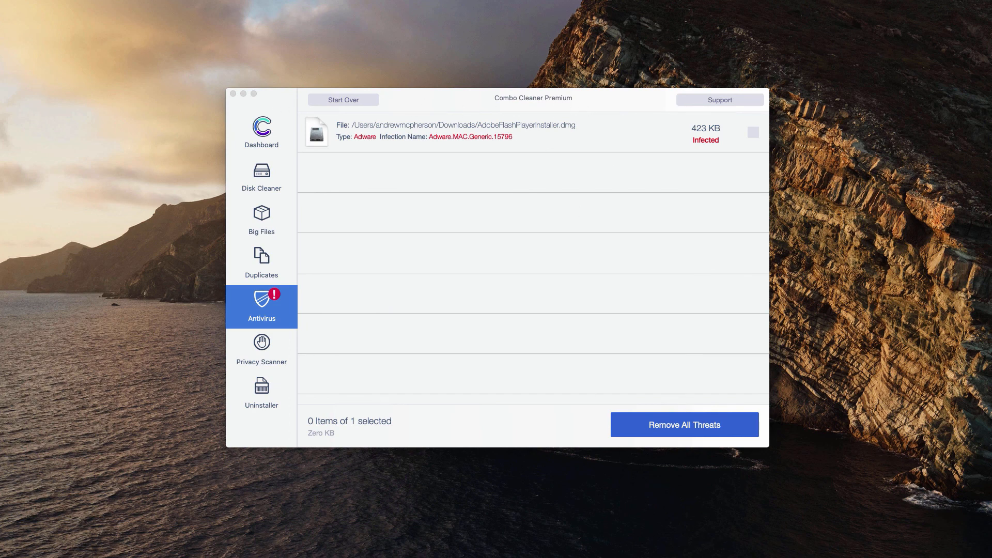